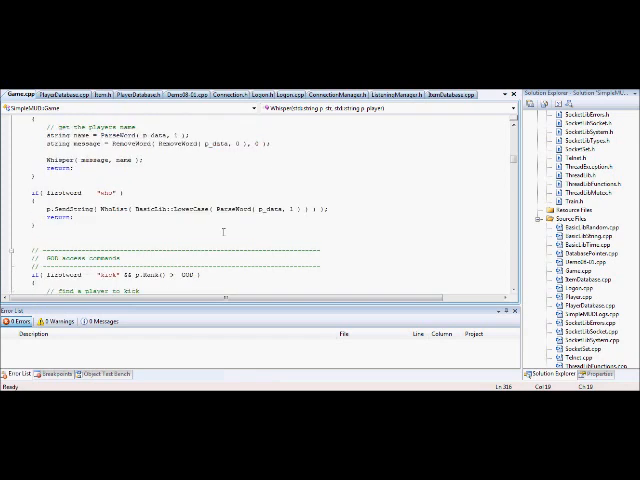
Step: Scroll through the game handler source, reading the command-handling code
scroll("down", 3)
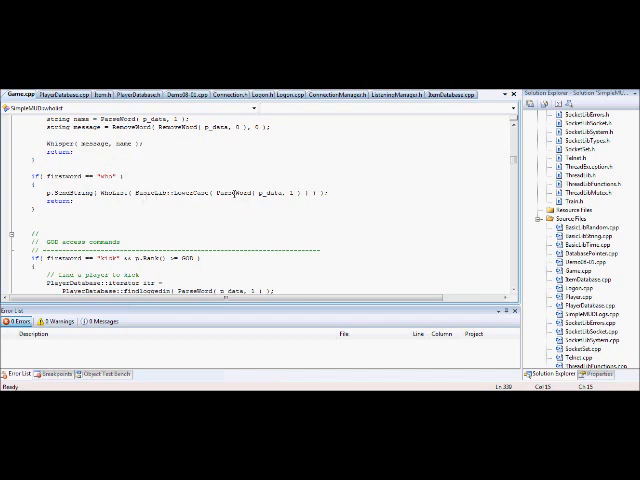
mouse_move(284, 190)
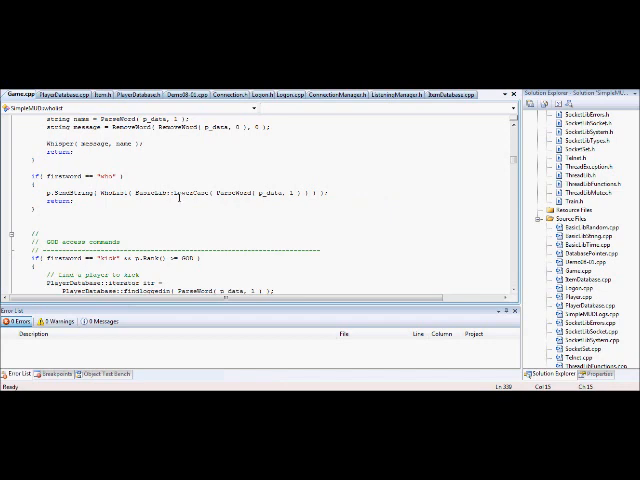
mouse_move(120, 192)
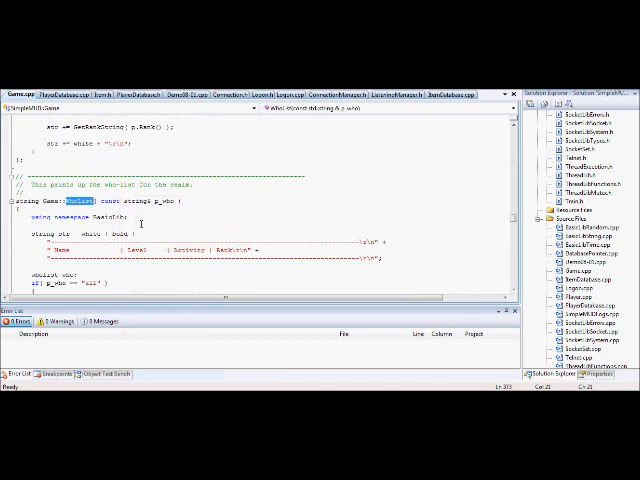
scroll("down", 3)
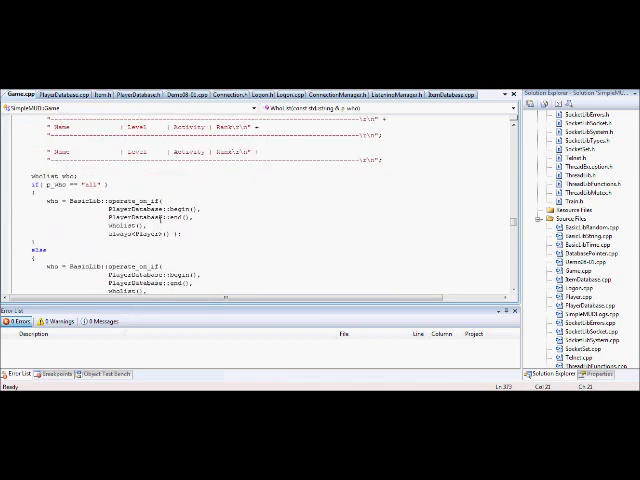
scroll("up", 3)
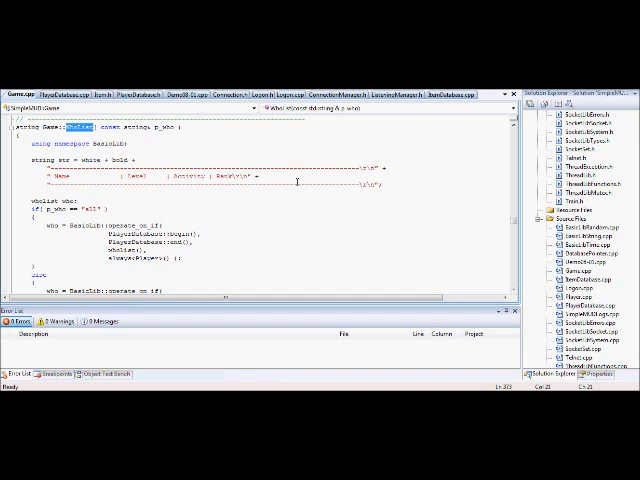
scroll("down", 3)
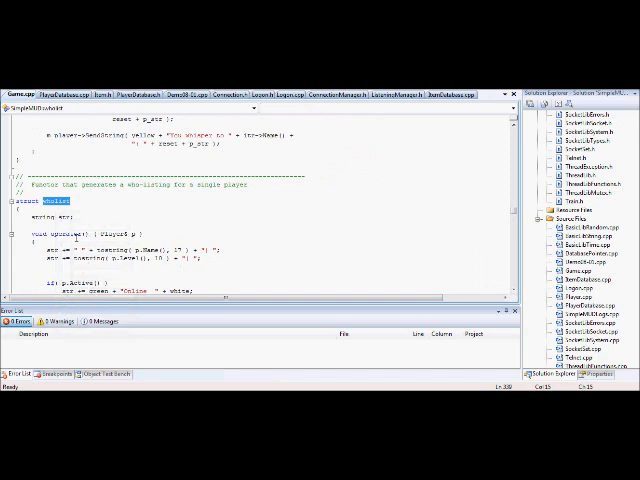
scroll("down", 3)
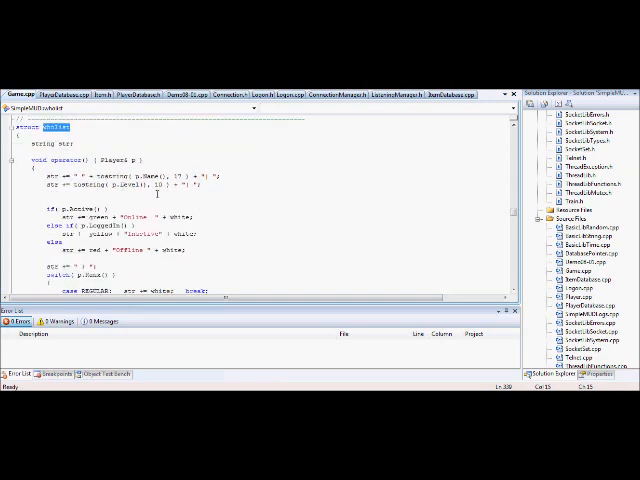
scroll("down", 3)
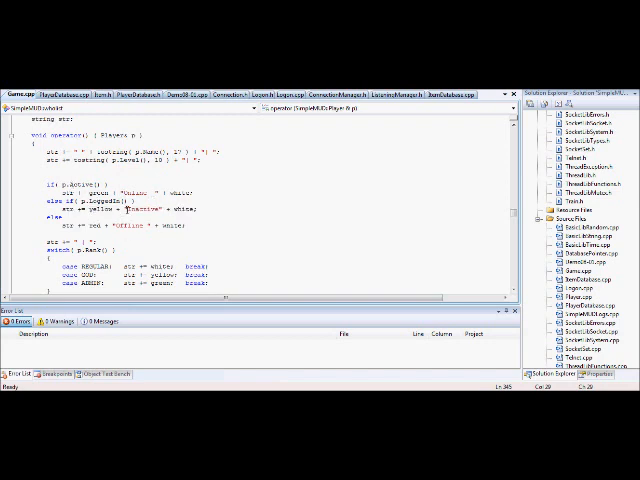
scroll("down", 3)
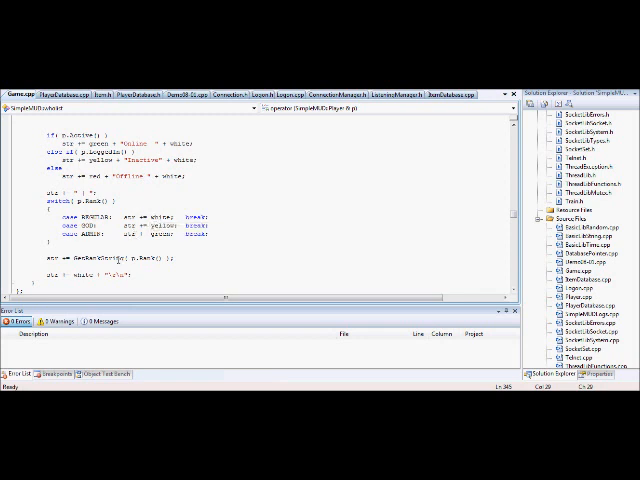
mouse_move(178, 216)
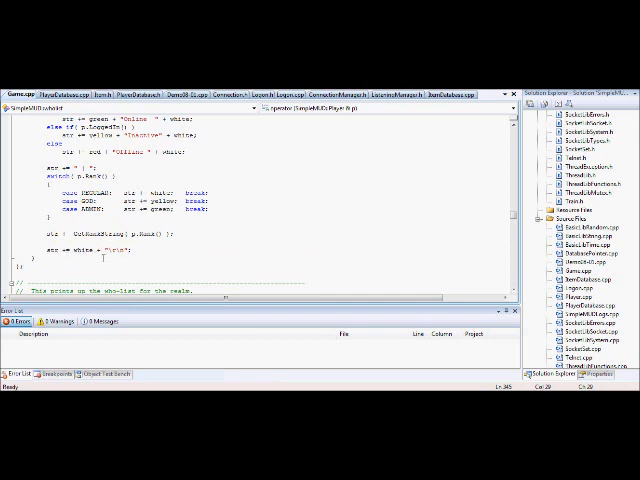
scroll("up", 3)
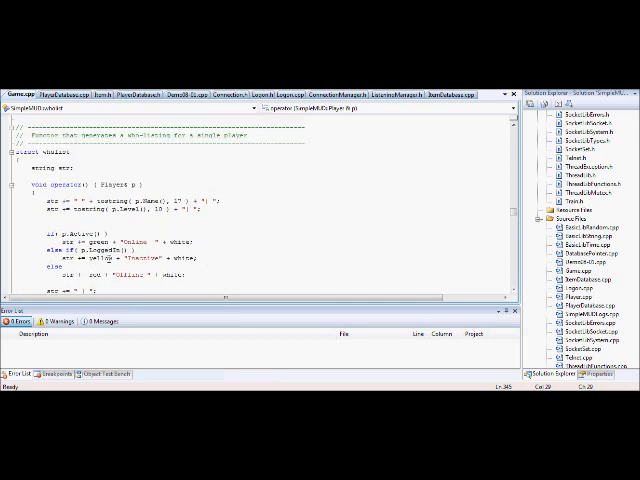
scroll("down", 3)
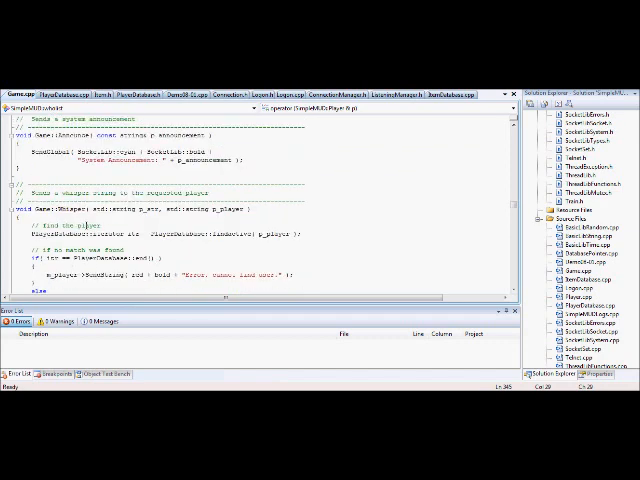
scroll("up", 3)
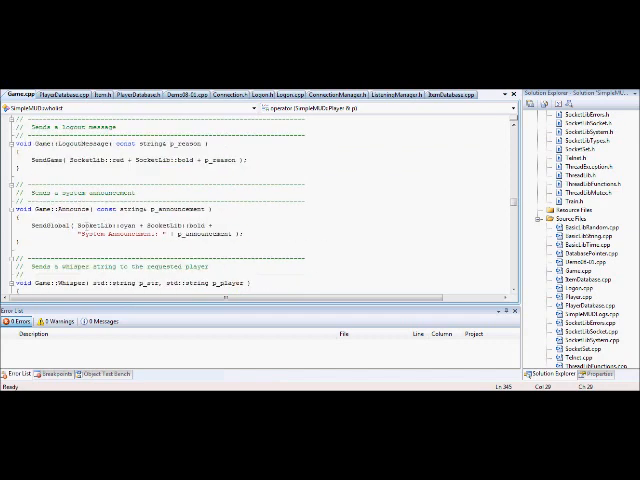
scroll("down", 3)
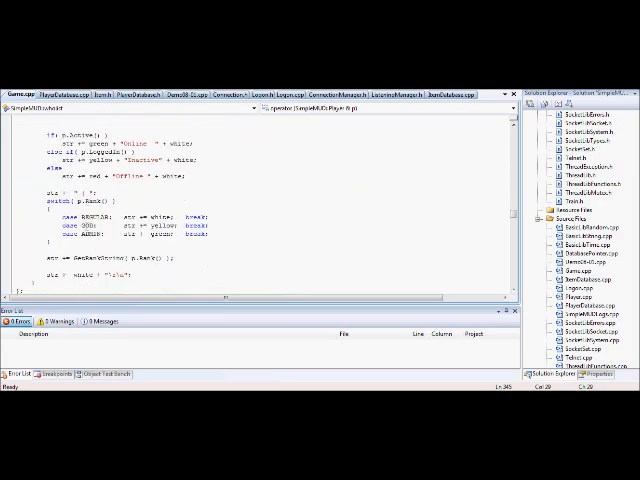
scroll("down", 3)
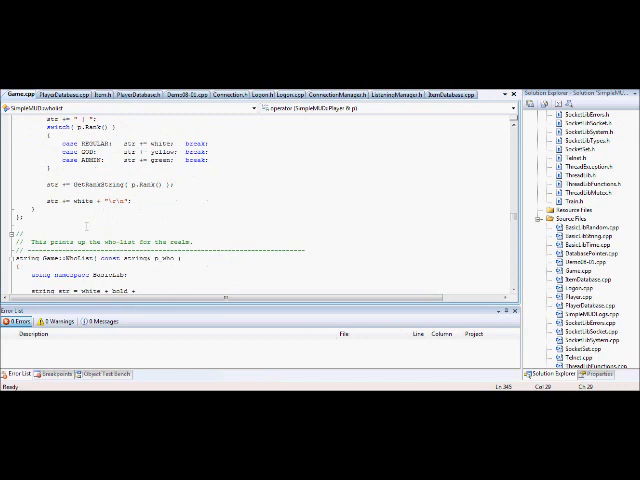
scroll("down", 3)
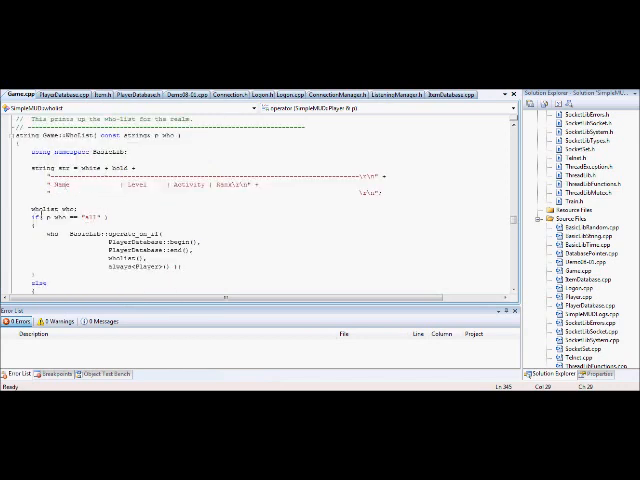
scroll("down", 3)
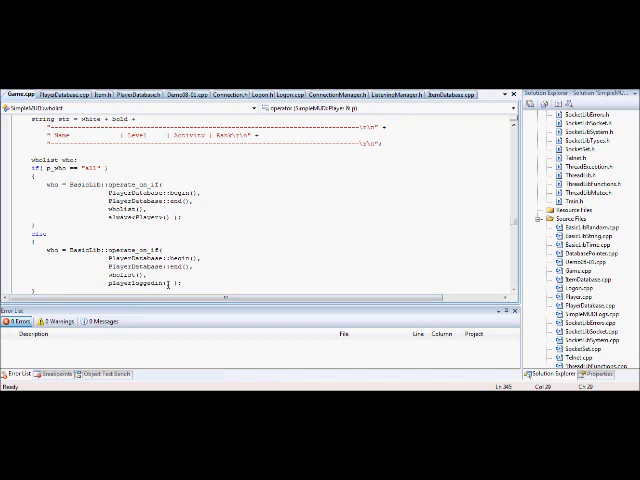
Step: Use the symbol context menu and continue reading further down the handler code
right_click(156, 196)
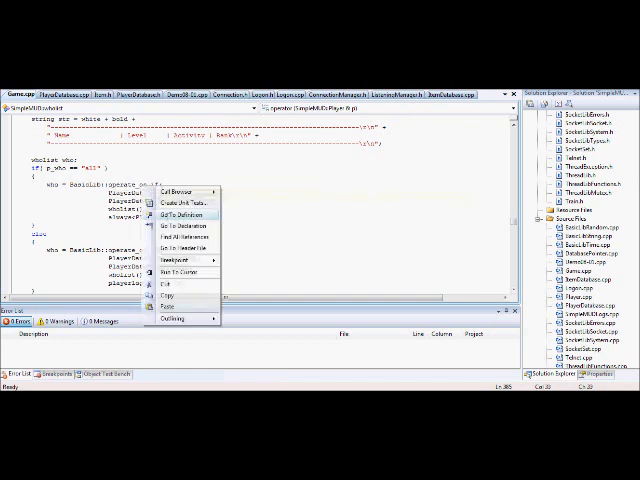
left_click(164, 212)
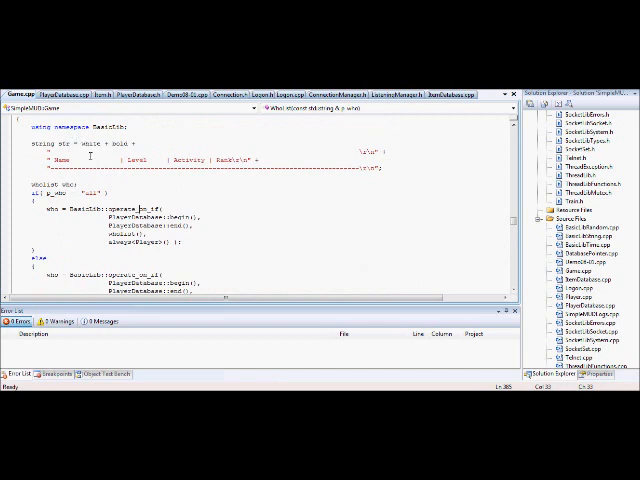
scroll("down", 3)
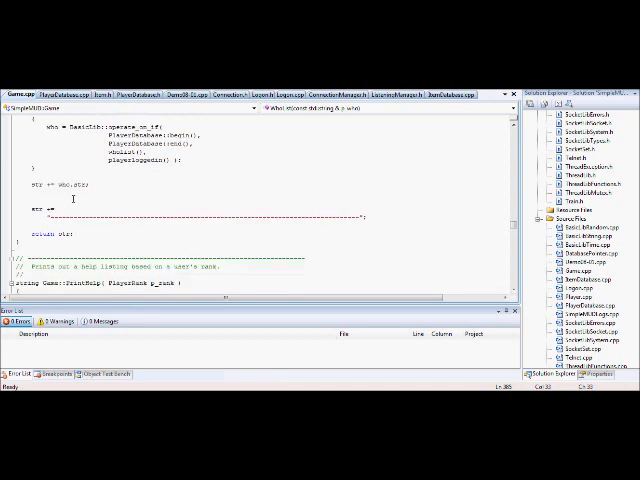
scroll("up", 3)
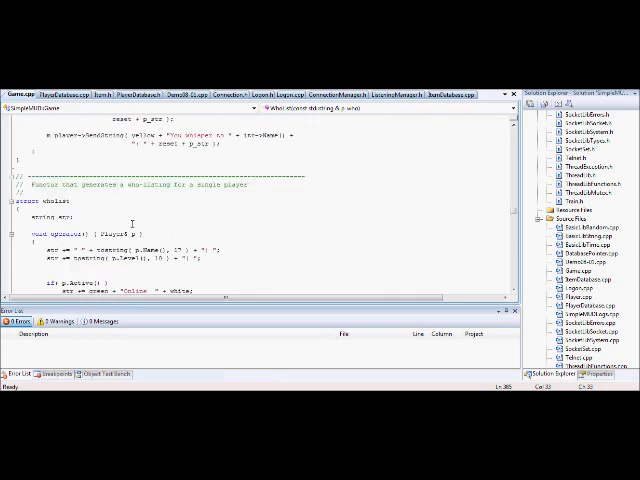
scroll("up", 3)
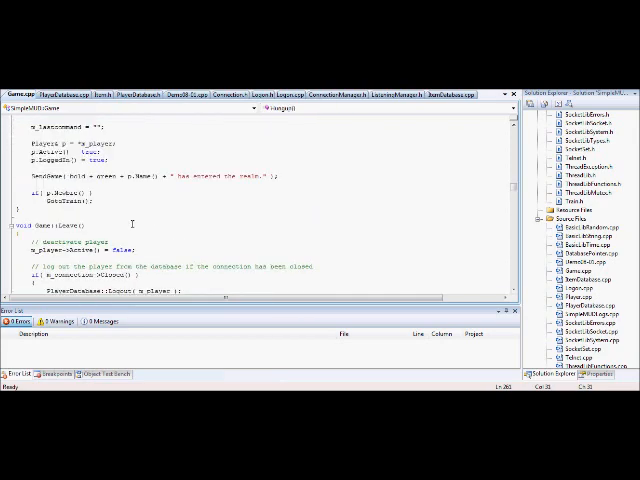
scroll("down", 3)
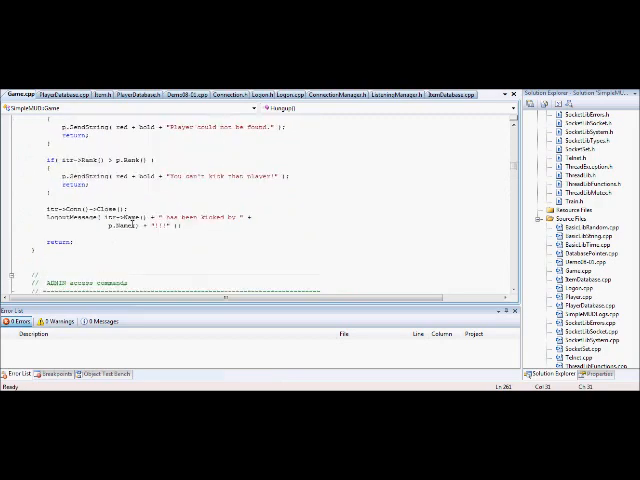
scroll("up", 3)
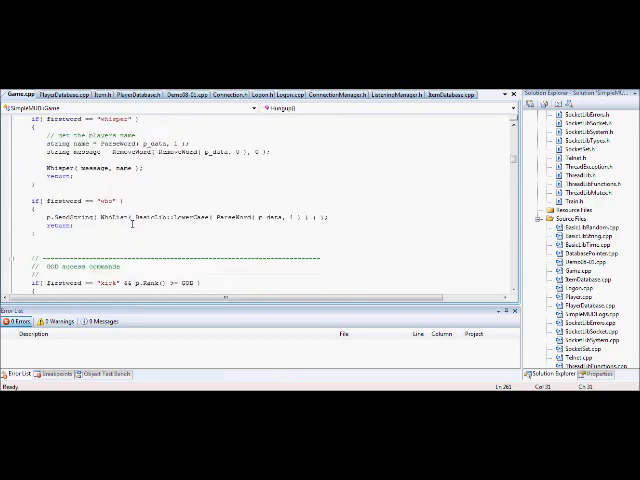
scroll("down", 3)
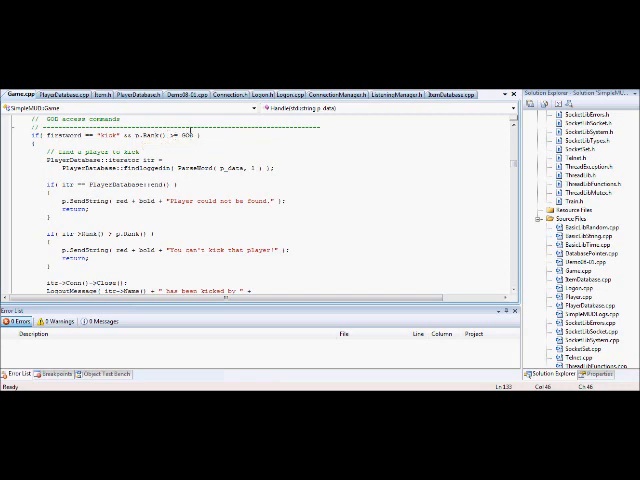
mouse_move(176, 128)
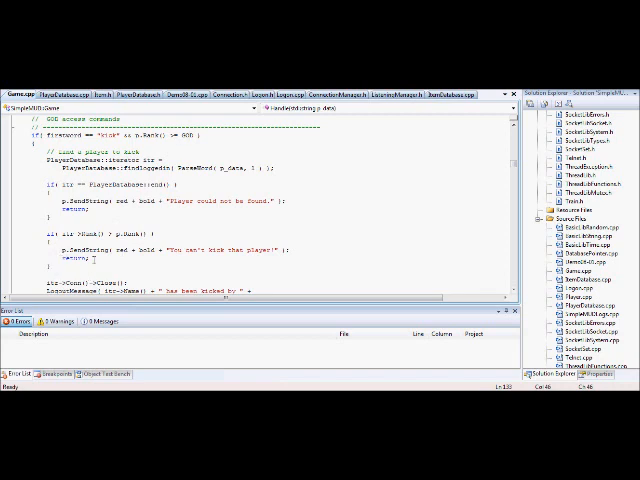
scroll("down", 3)
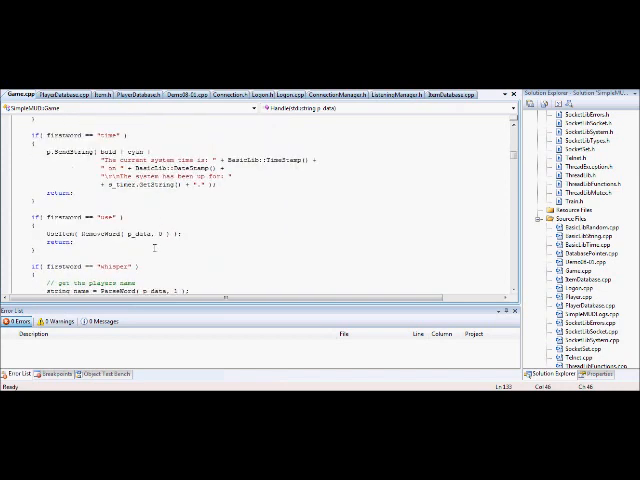
scroll("down", 3)
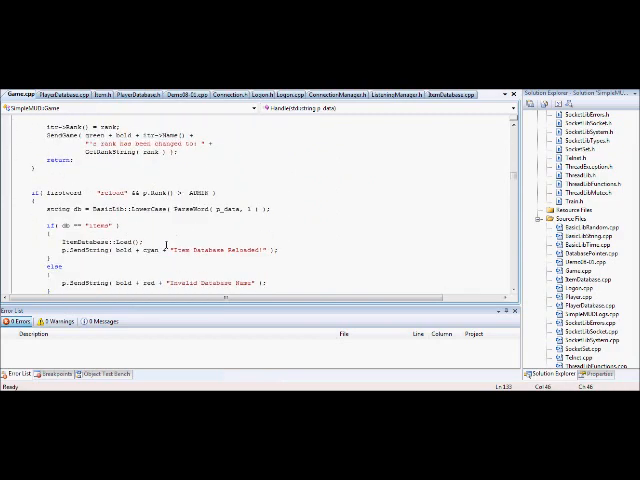
scroll("down", 3)
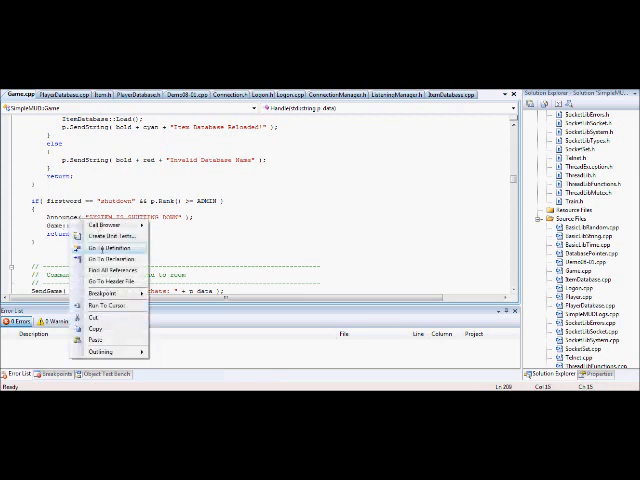
Step: Jump to the announcement function's definition and read through it
left_click(100, 248)
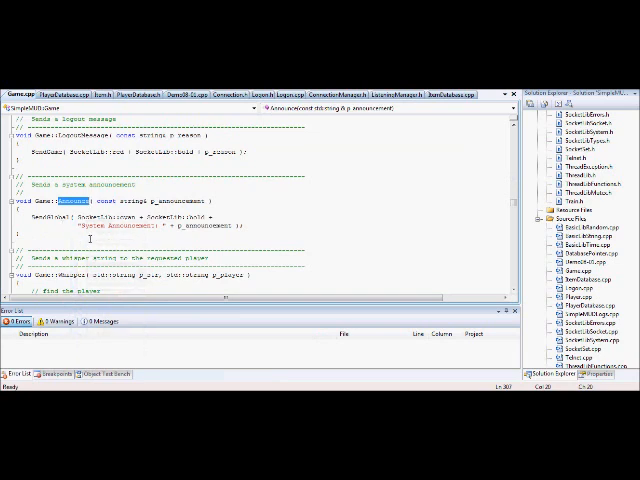
mouse_move(170, 198)
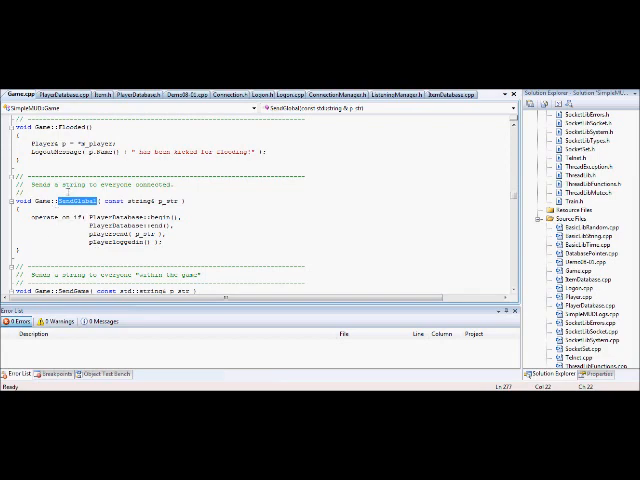
scroll("down", 3)
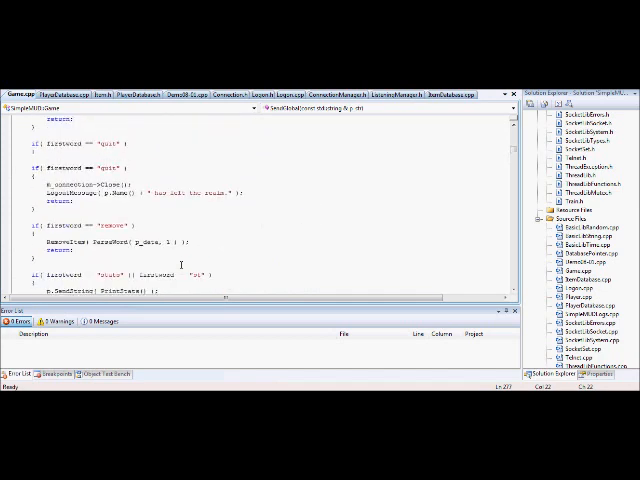
scroll("up", 3)
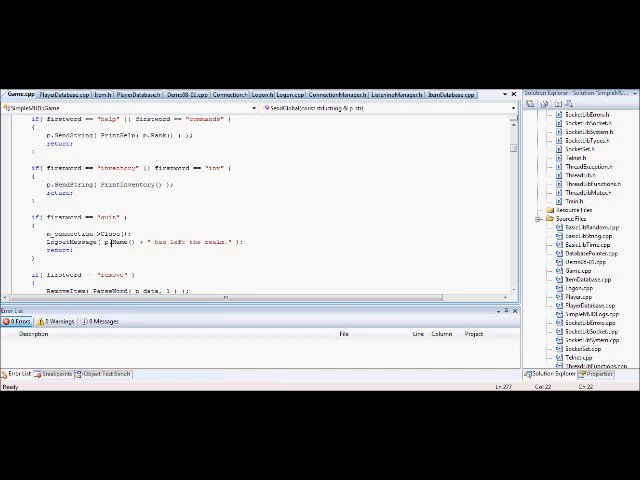
right_click(90, 244)
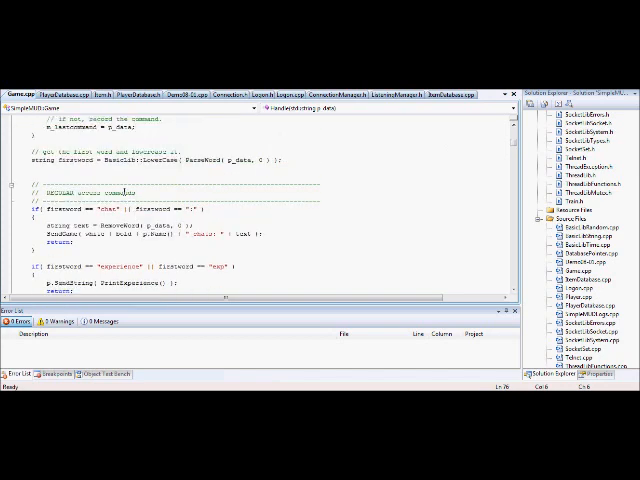
mouse_move(138, 168)
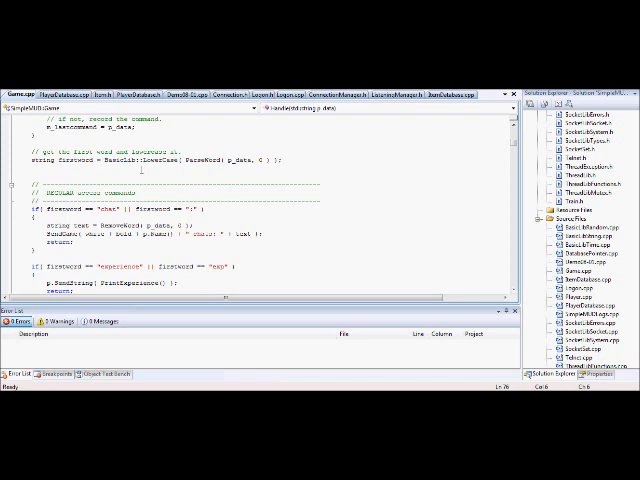
scroll("up", 3)
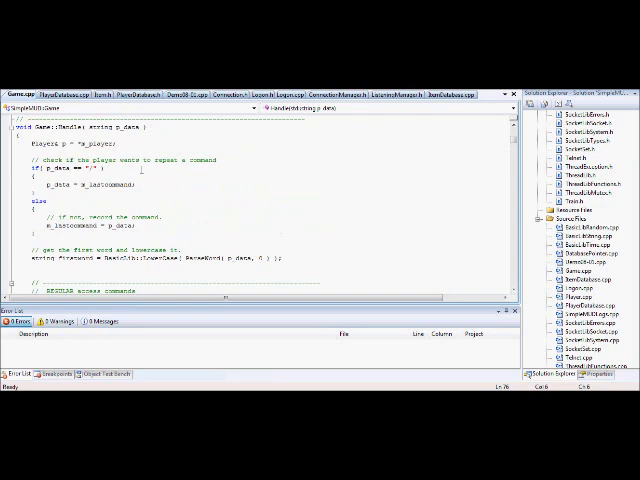
scroll("down", 3)
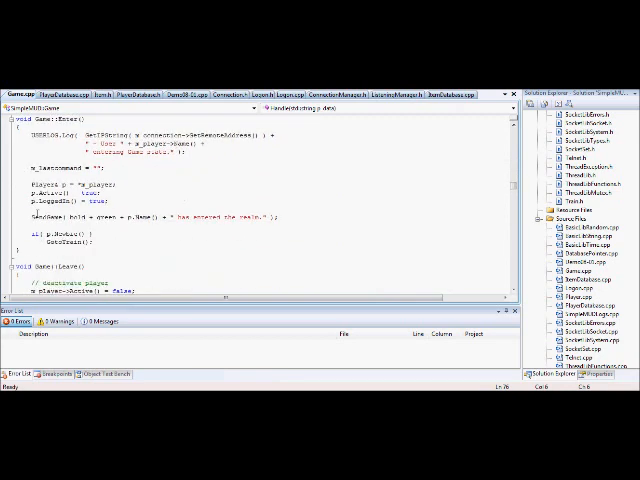
scroll("down", 3)
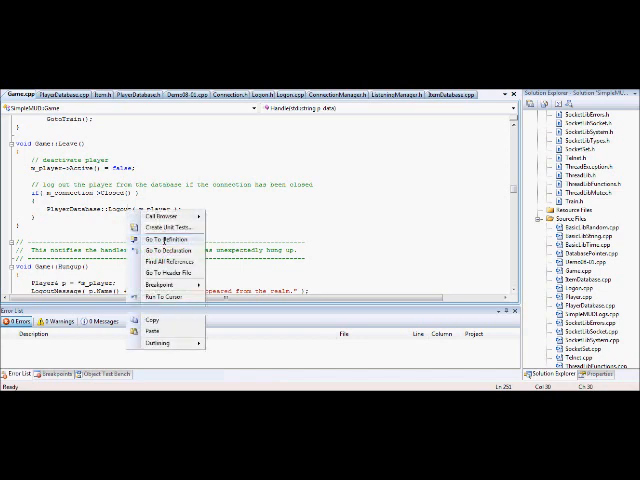
Step: Inspect the player logout function's definition, then return to the game handler source file
left_click(172, 238)
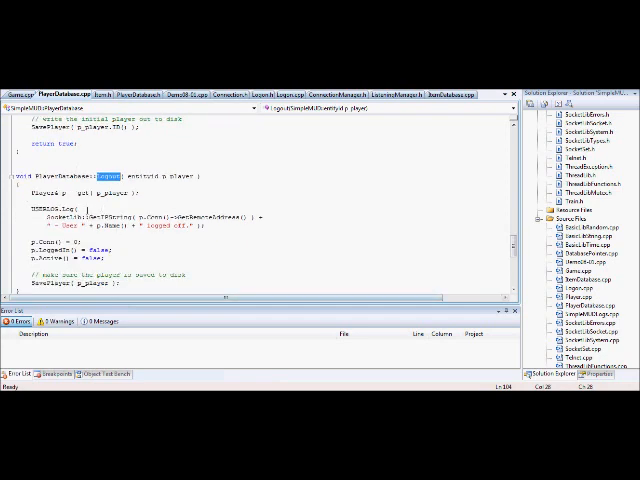
scroll("down", 3)
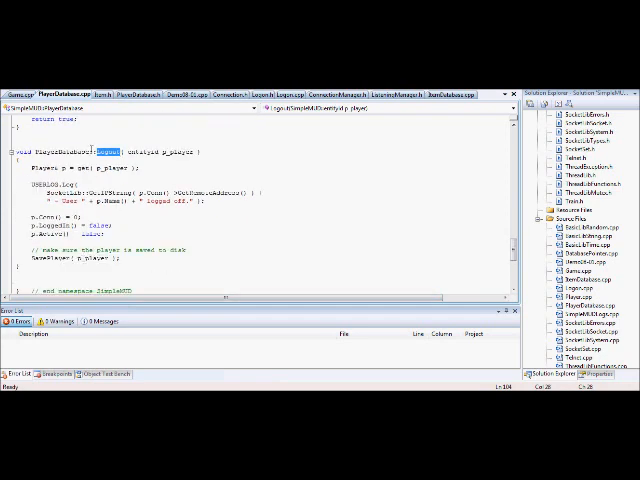
left_click(16, 94)
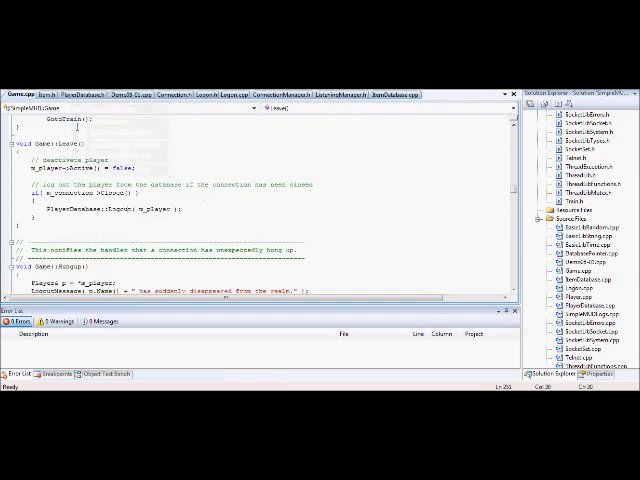
scroll("down", 3)
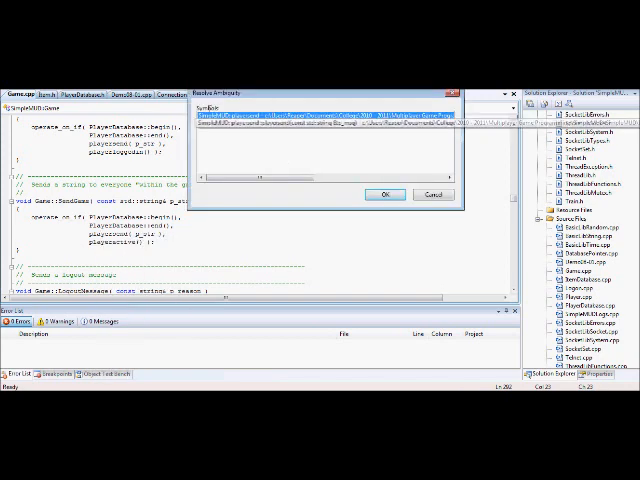
left_click(384, 194)
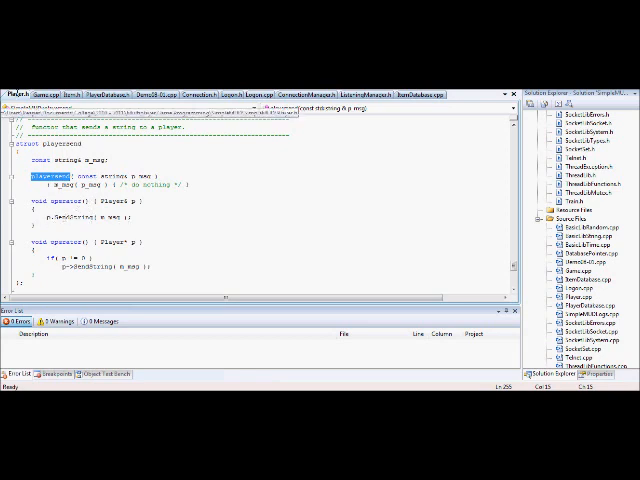
left_click(18, 94)
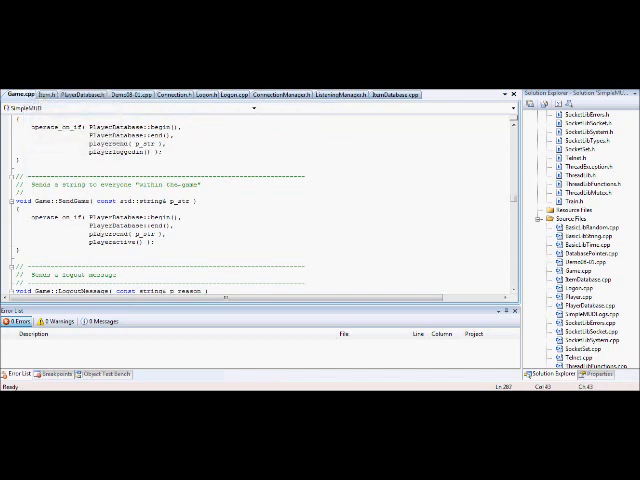
scroll("down", 3)
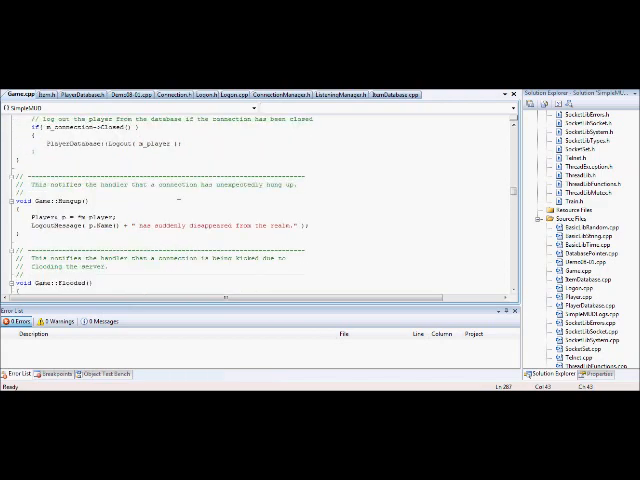
scroll("down", 3)
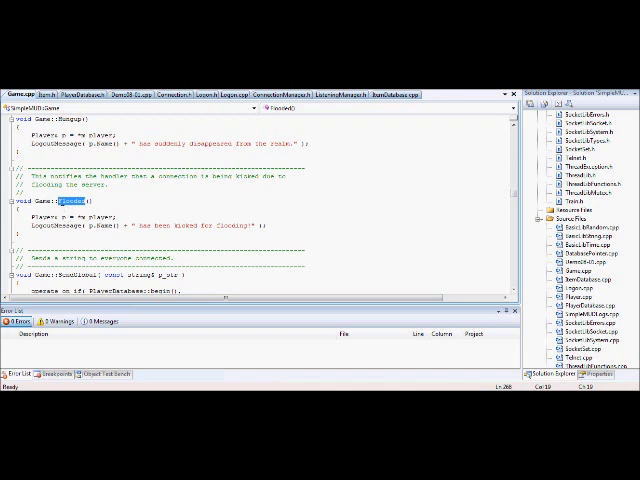
Step: Jump to where the flooding handler is called and review the surrounding code
left_click(282, 94)
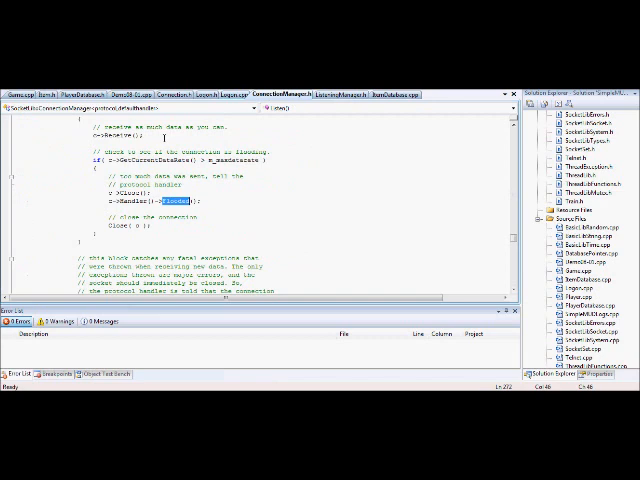
scroll("up", 3)
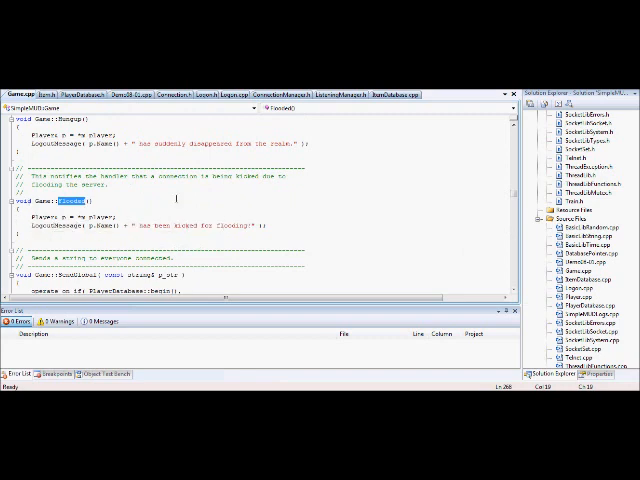
scroll("up", 3)
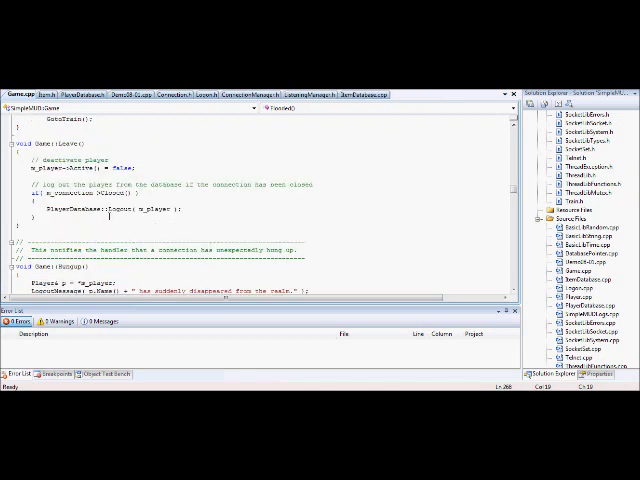
scroll("down", 3)
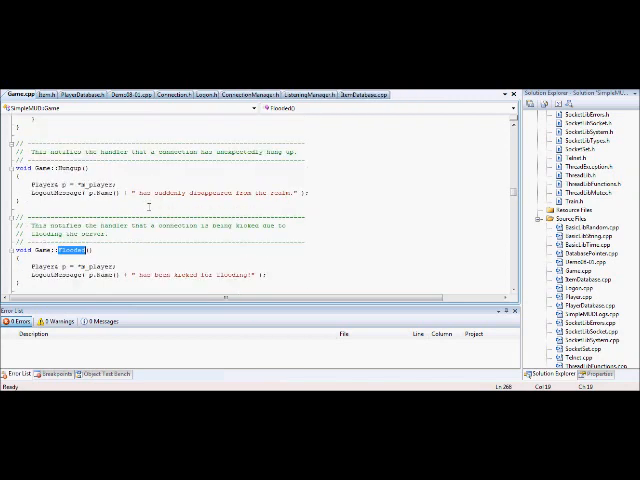
scroll("up", 3)
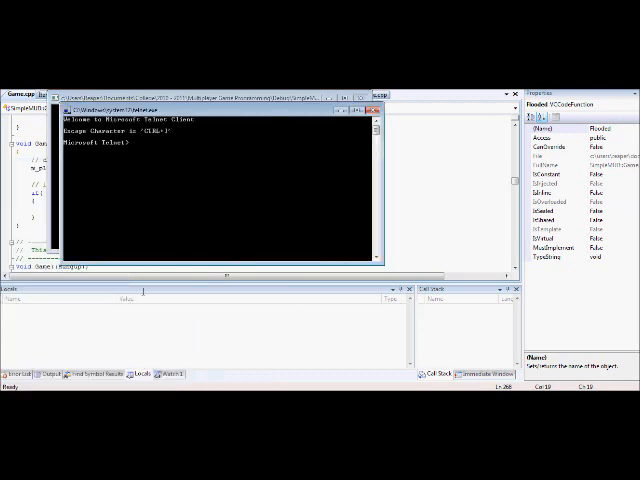
Step: Connect the telnet client to the local MUD server with 'open 127.0.0.1'
type("o")
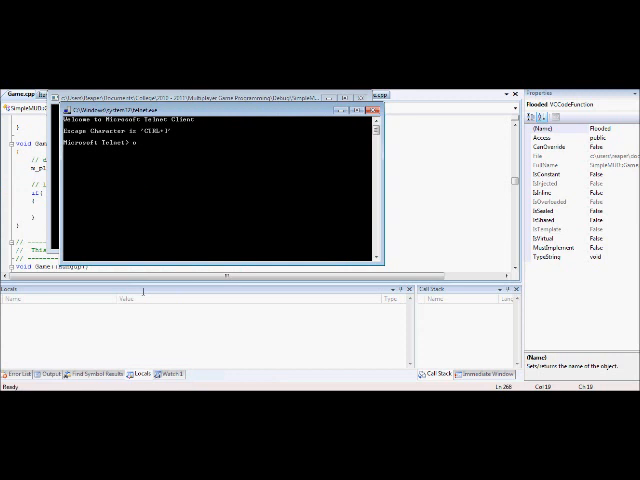
type("pen")
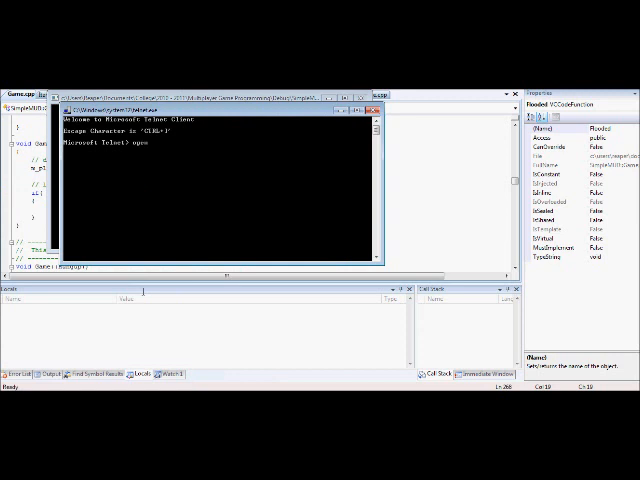
type("127.0.")
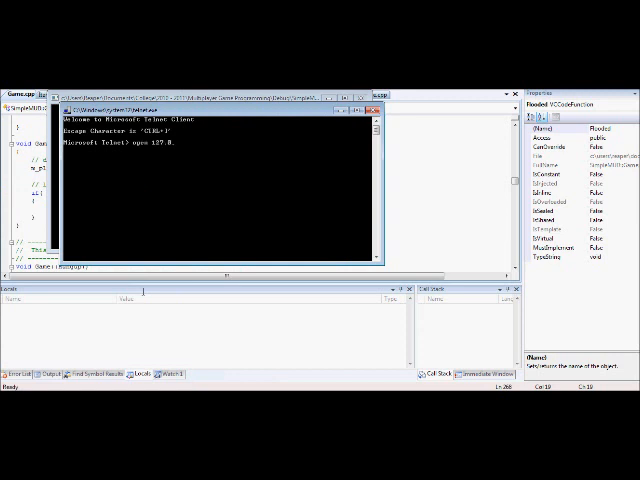
type("0.1")
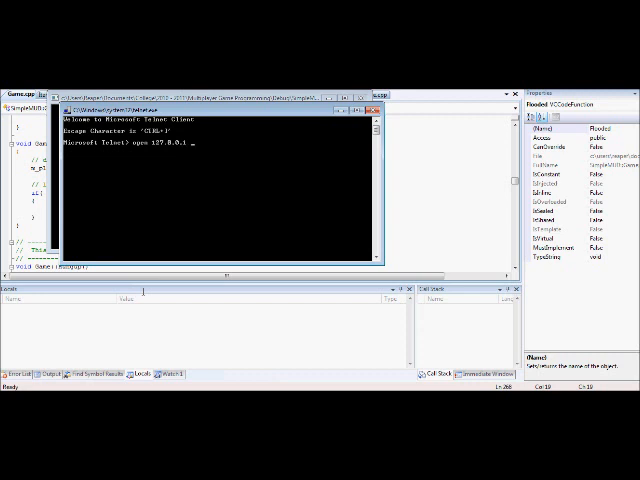
key("Return")
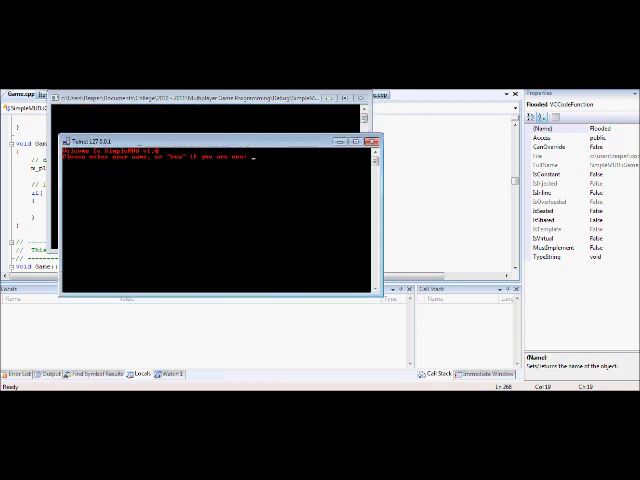
mouse_move(184, 212)
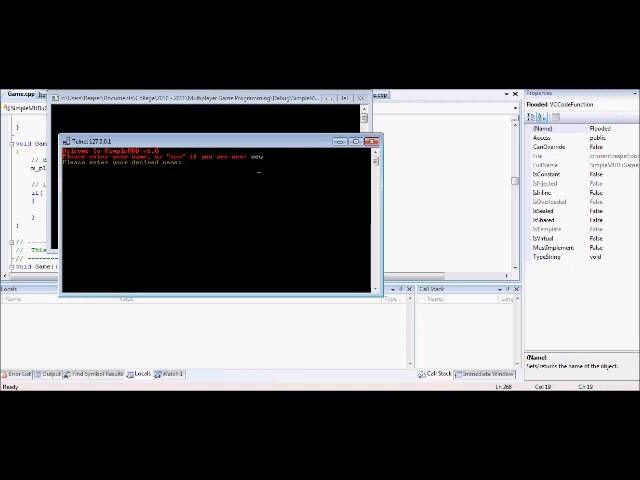
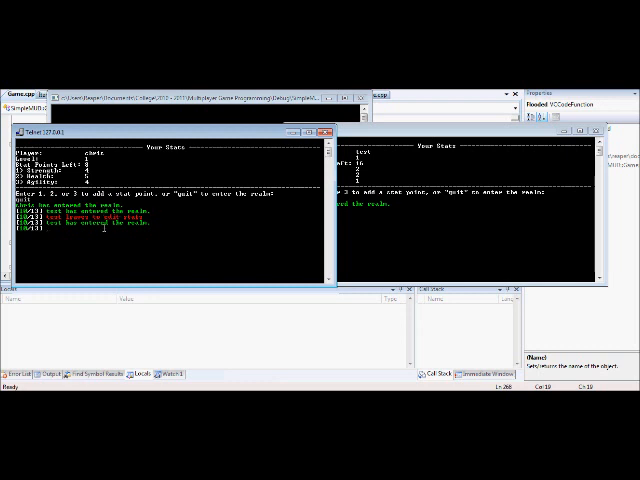
Step: Exchange 'hey' chat messages and a whisper between chris and test, then list players with who
type("hey re")
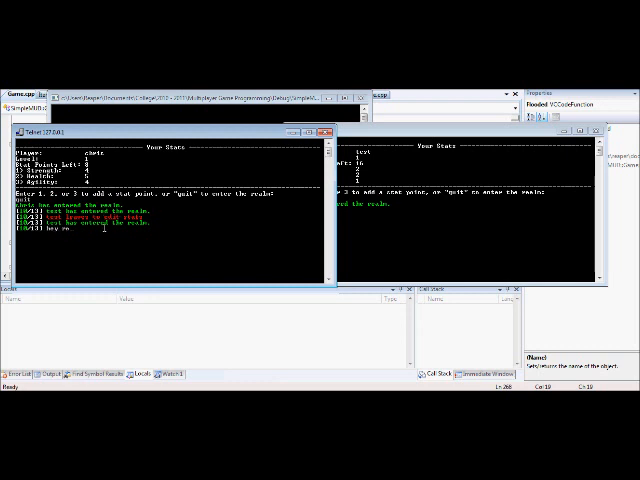
type("hey text")
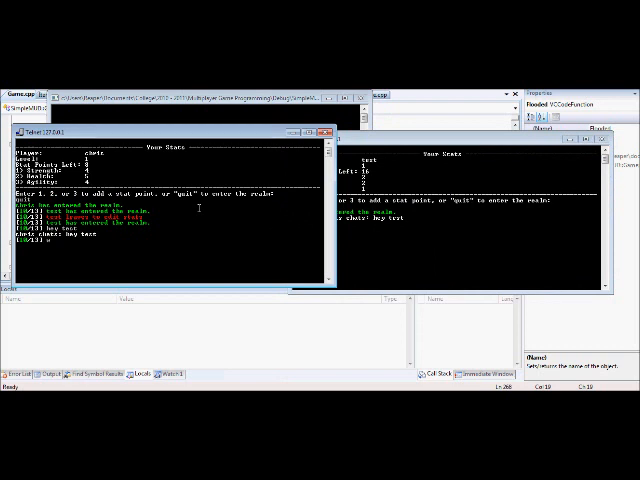
type("whisper")
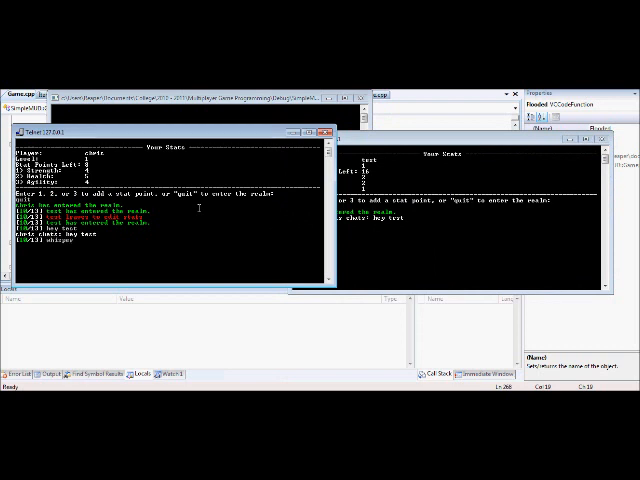
type("to")
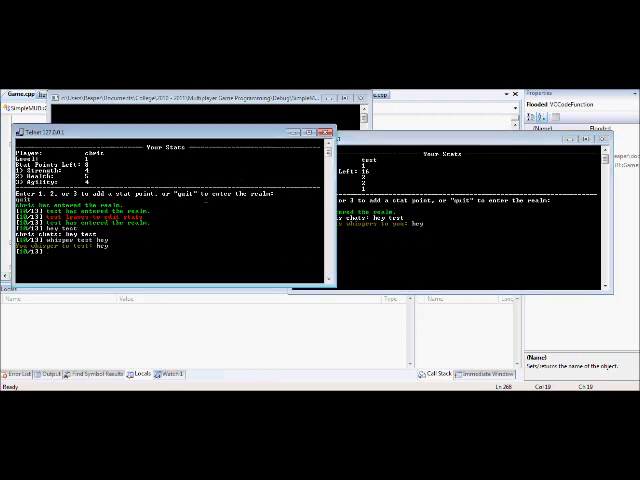
type("who")
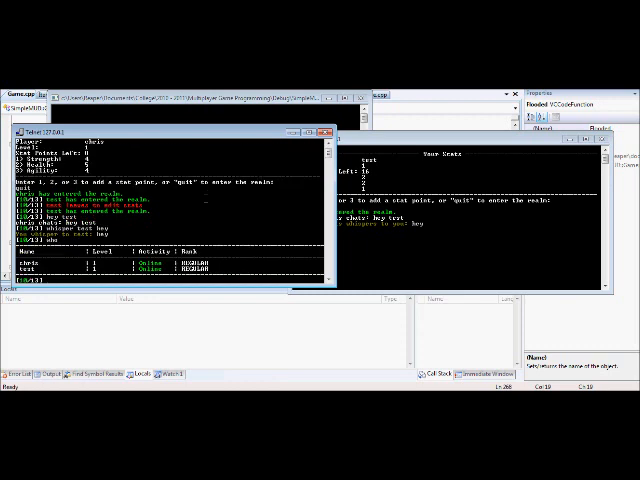